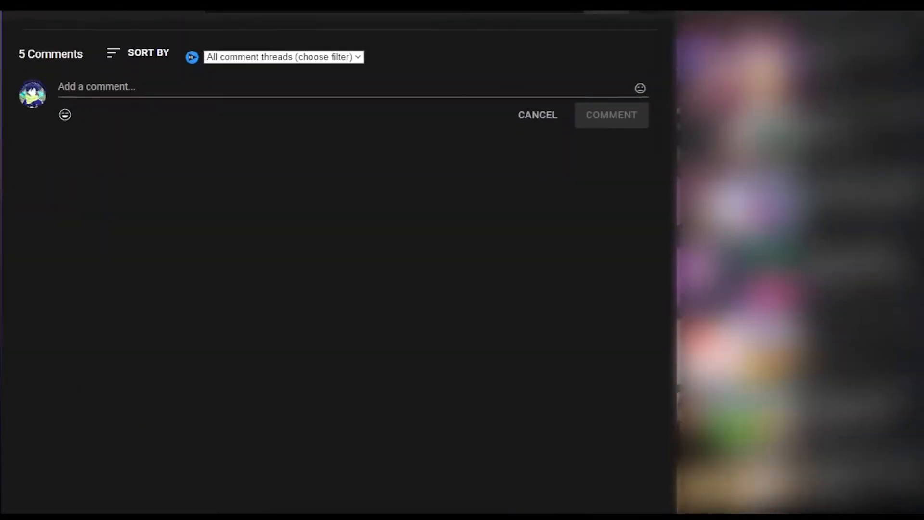
Step: Add three chained adjustment layers above Camera 1 and start a Position keyframe on layer 3
text(poop t)
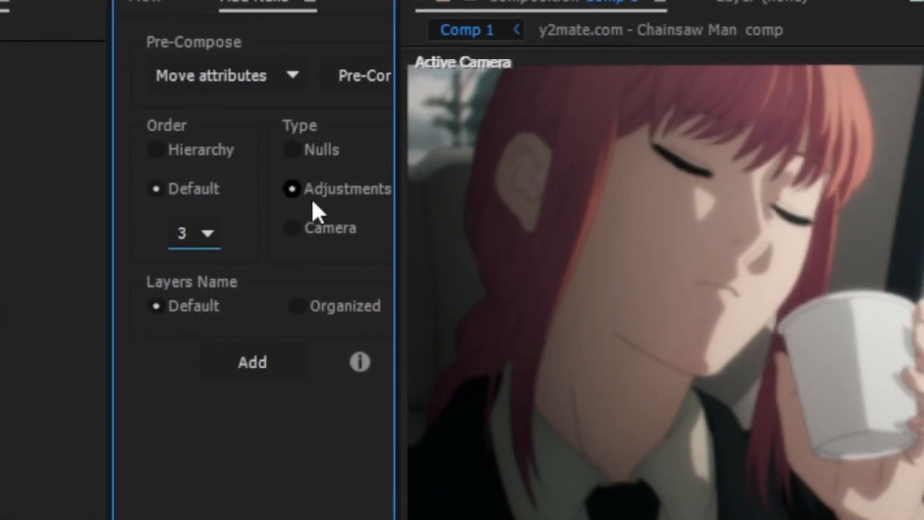
click(251, 361)
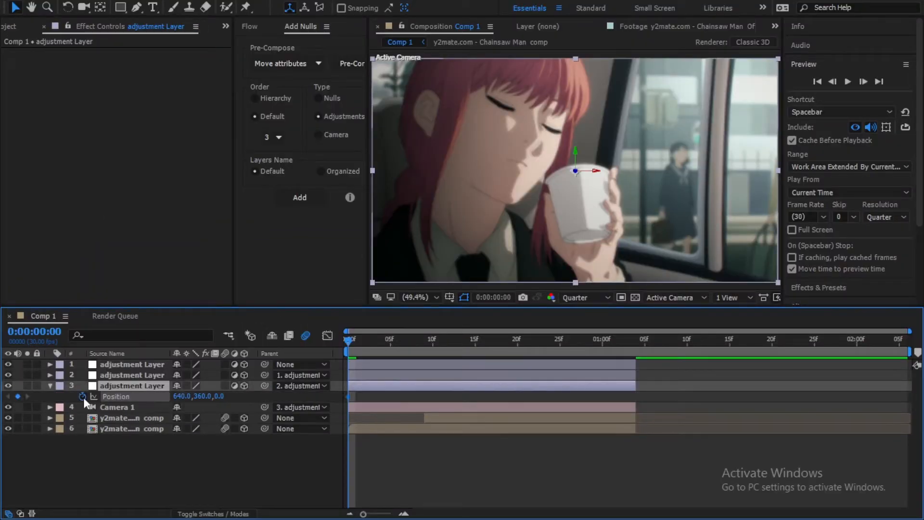
click(390, 339)
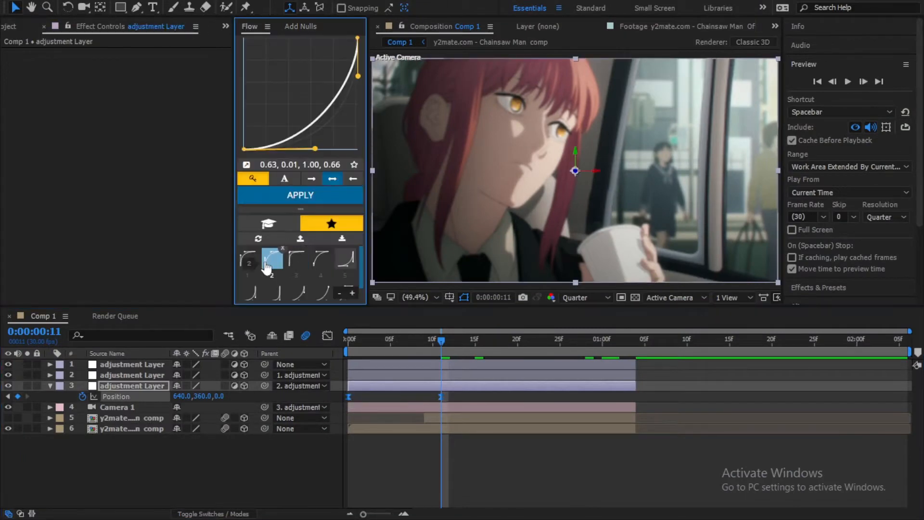
Step: Apply a Flow easing curve to the bottom adjustment layer's position keyframes
click(271, 258)
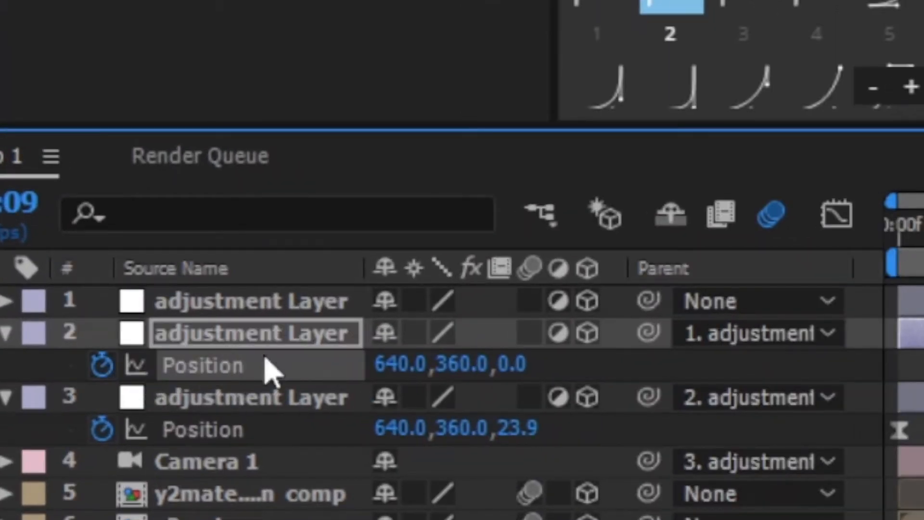
mouse_move(194, 331)
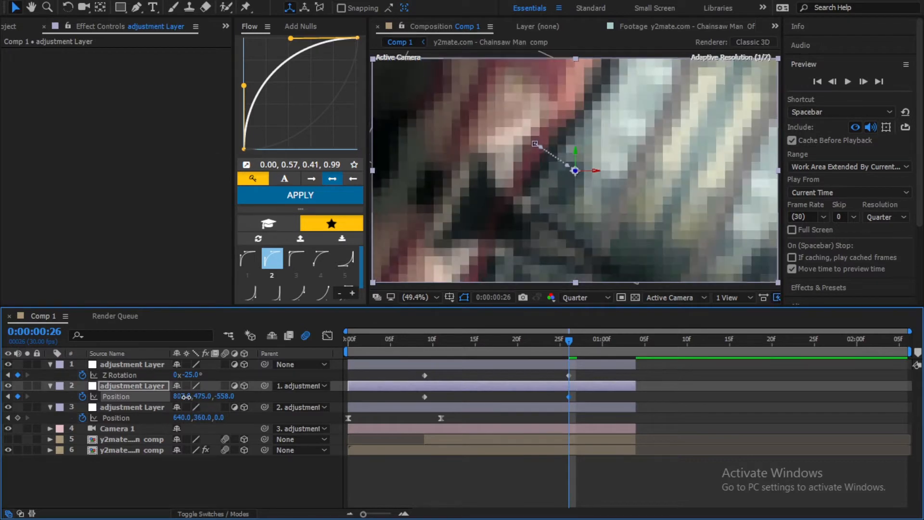
Step: Keyframe the second clip's position lower-right, add Motion Tile at 400% width with Mirror Edges, and preview
click(432, 340)
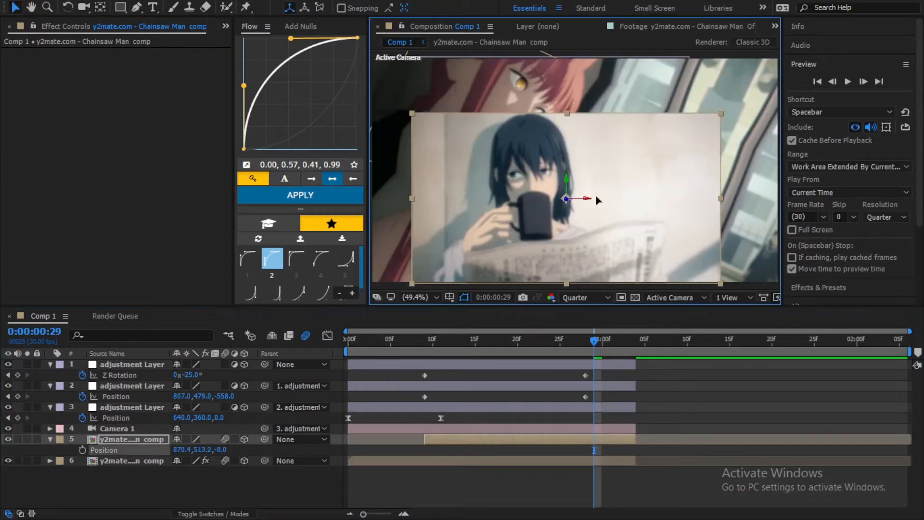
drag(566, 199, 575, 217)
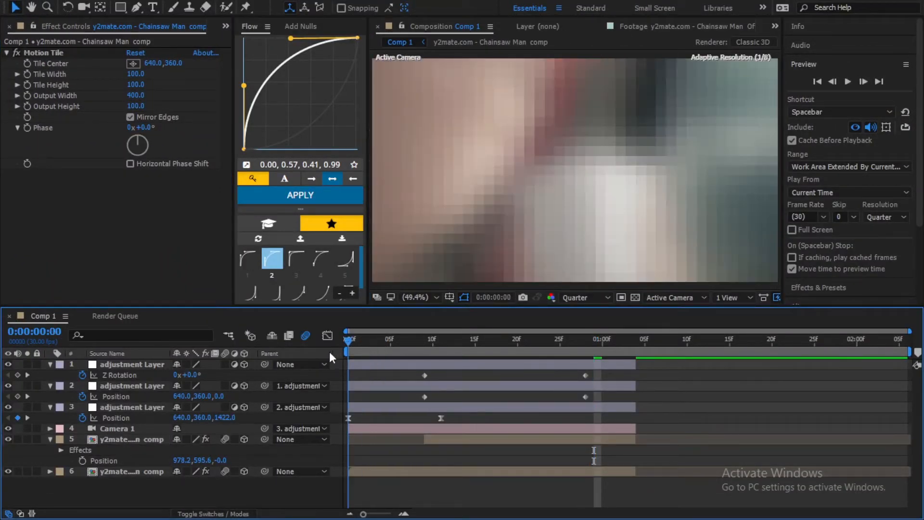
click(847, 82)
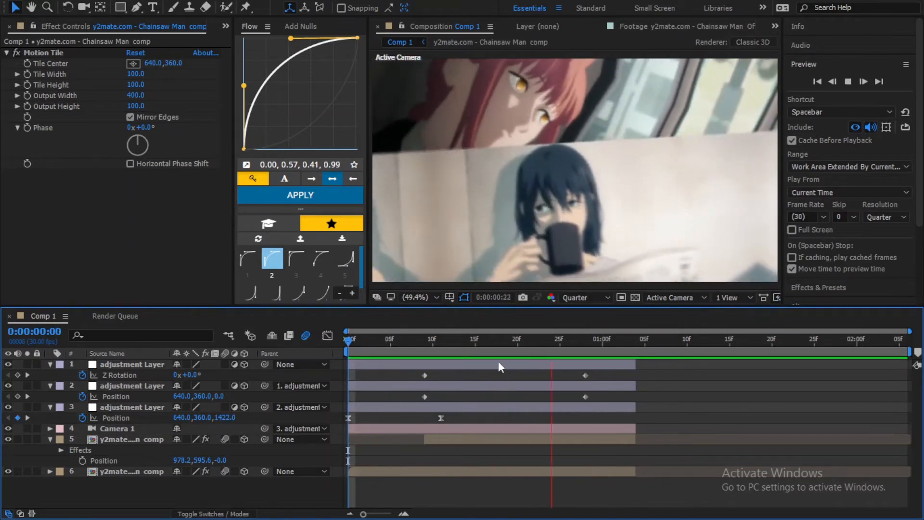
Step: Stop playback and set the second clip's start Position keyframe near frame 10, moving it off-frame
click(424, 338)
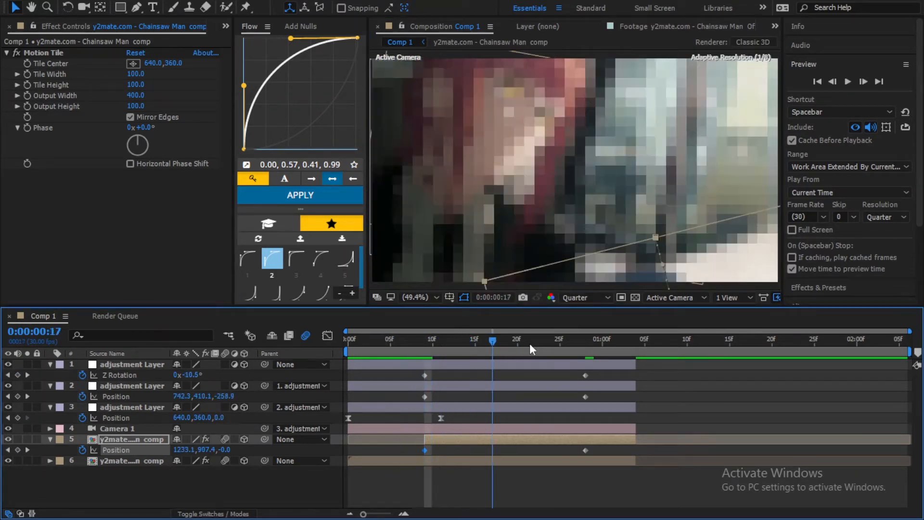
click(594, 339)
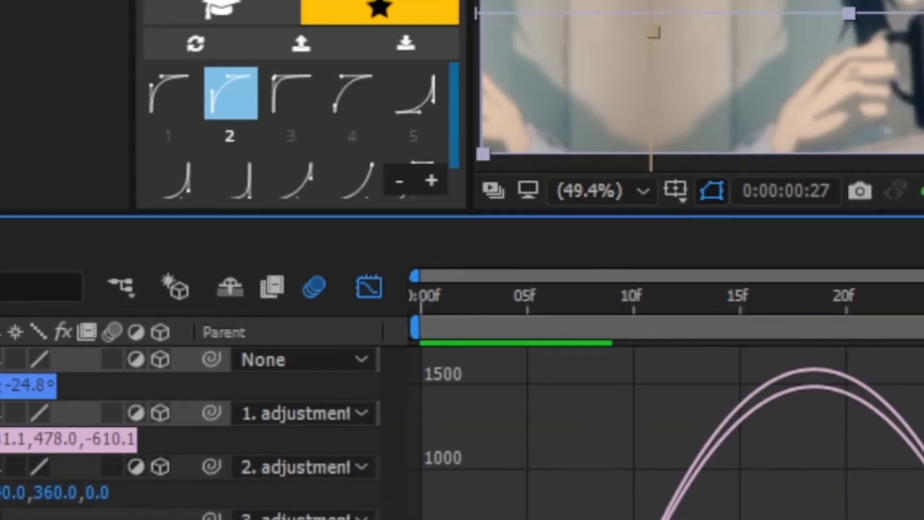
Step: Ease the position curves in the Graph Editor and add Scale keyframes at 25f, the clip at 110%
click(253, 477)
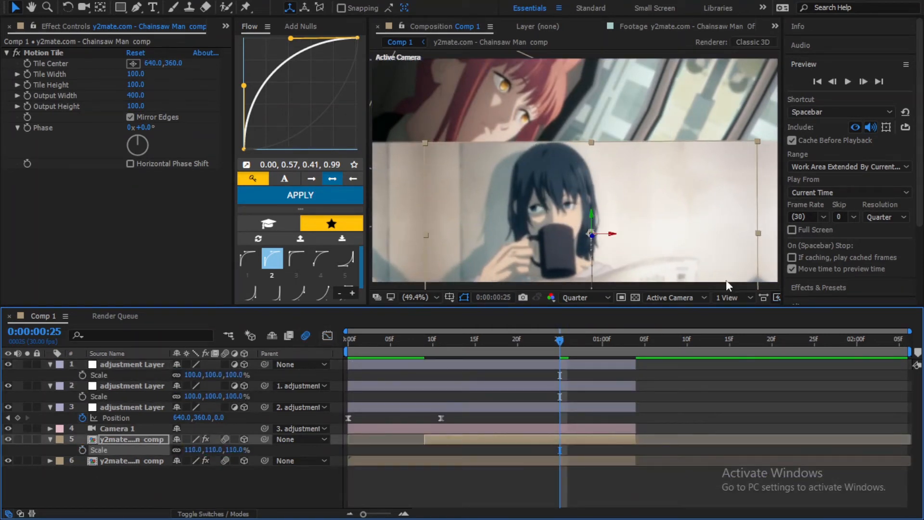
Step: Add a fourth adjustment layer atop the chain with eased position keyframes from frame 20 to 35
click(351, 339)
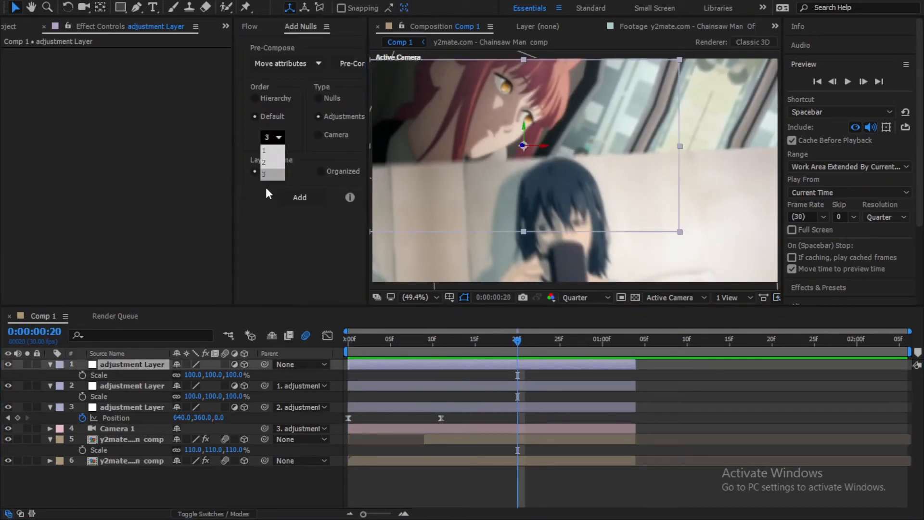
click(263, 150)
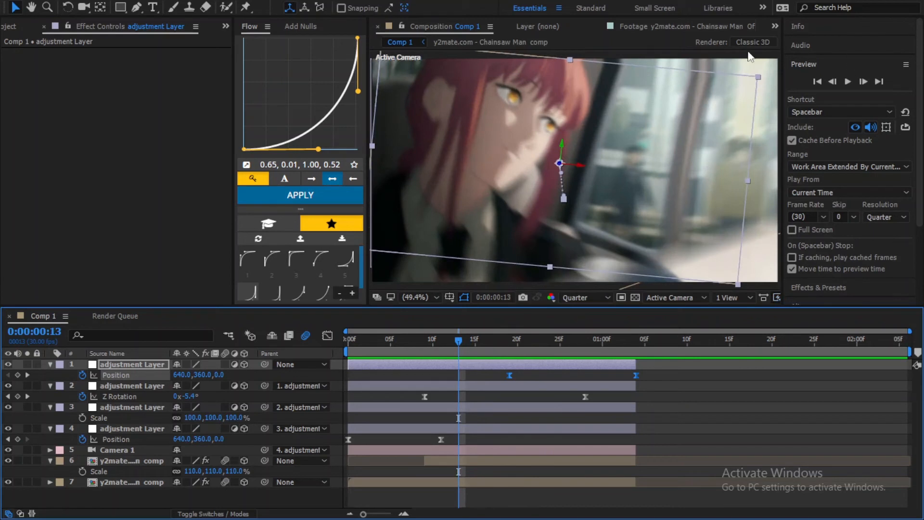
mouse_move(738, 75)
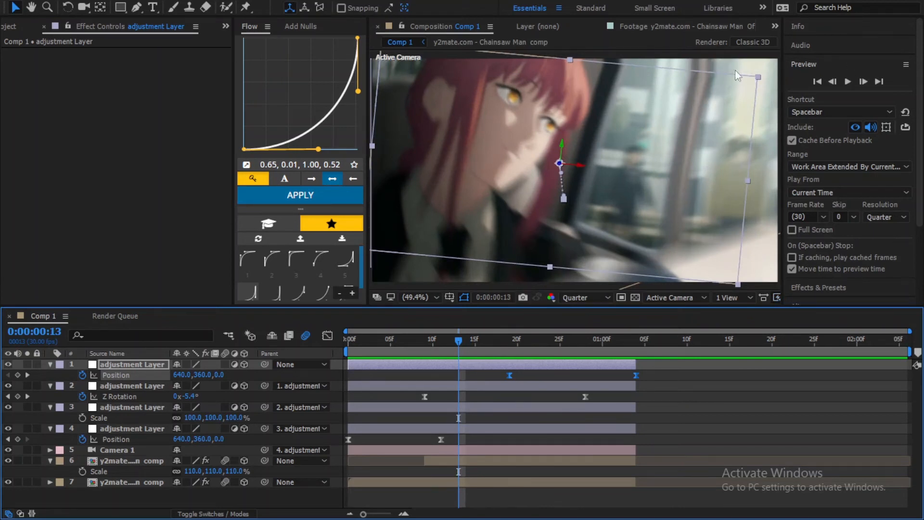
Step: Add a black solid with CC Jaws at 90% completion for black bars and RAM preview the transition
click(492, 339)
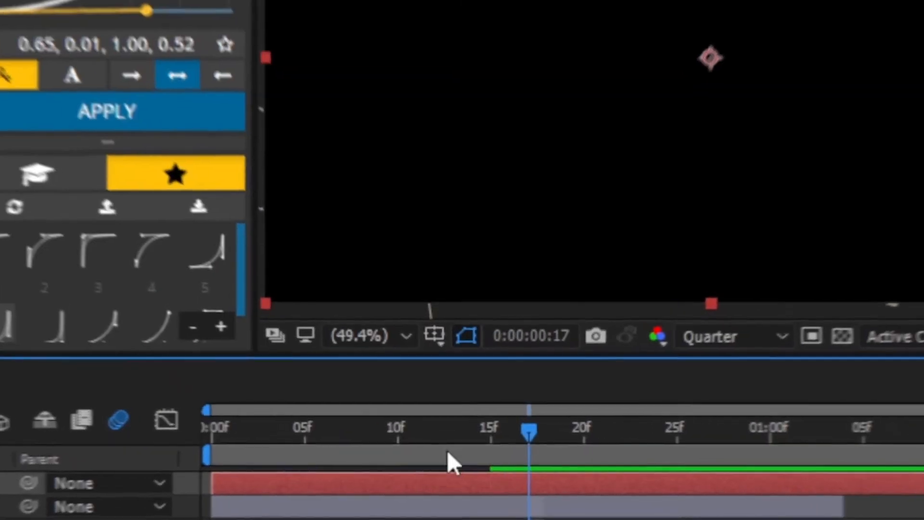
text(cc j)
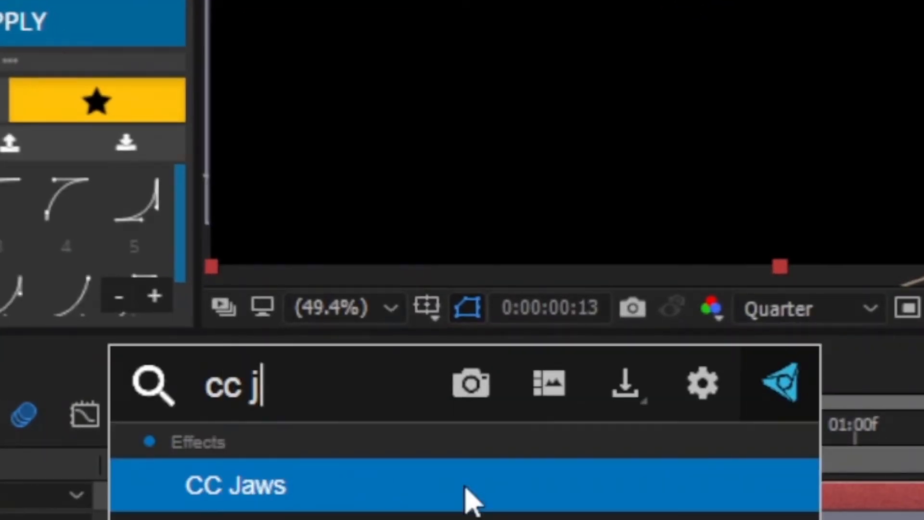
double_click(236, 485)
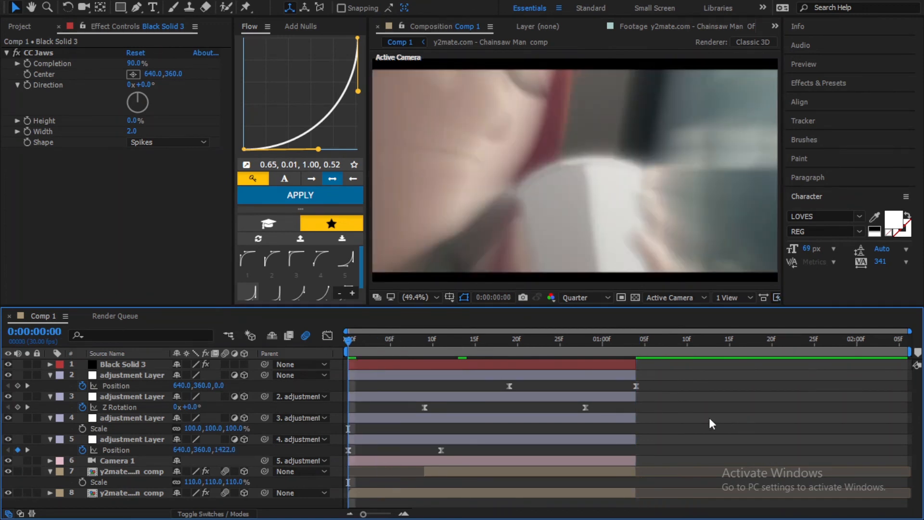
click(536, 338)
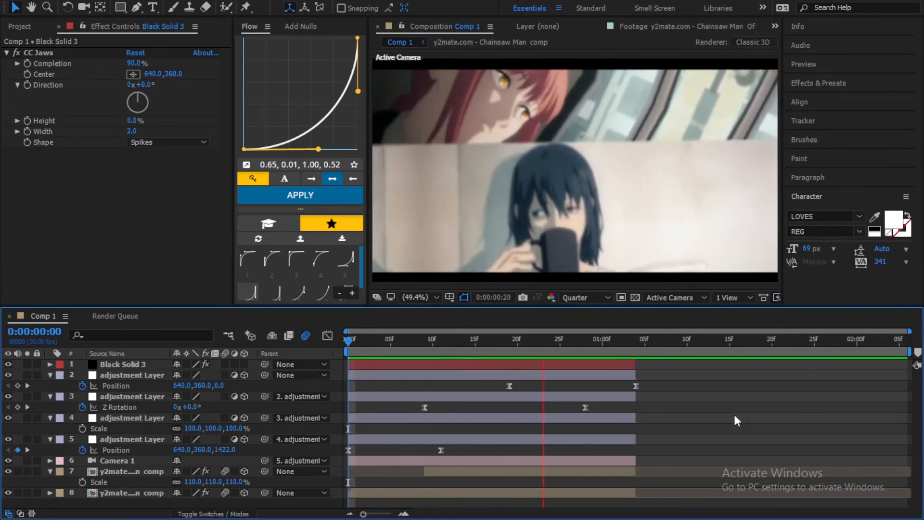